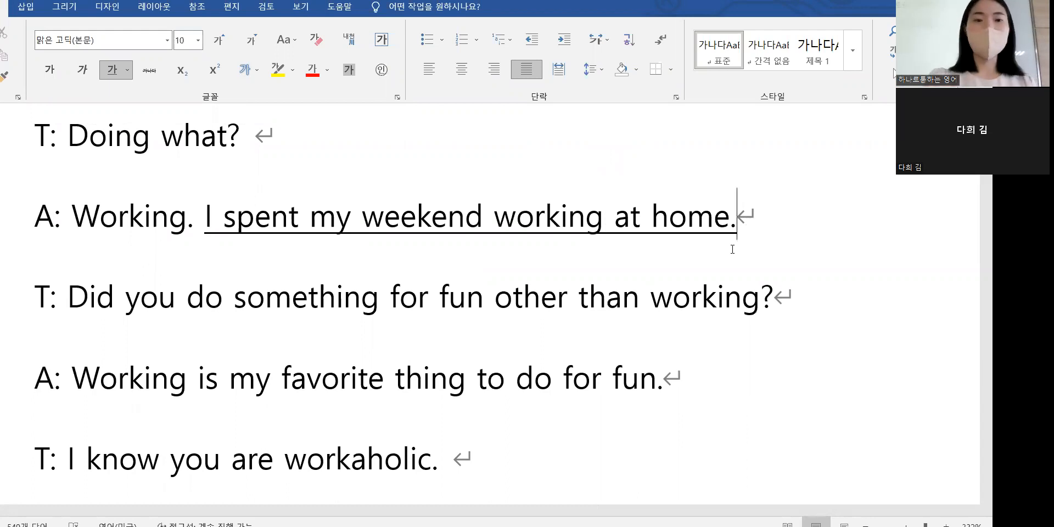
Finish "one's" so the line reads "it's hard to fulfil one's expectations.".
scroll(down, 3)
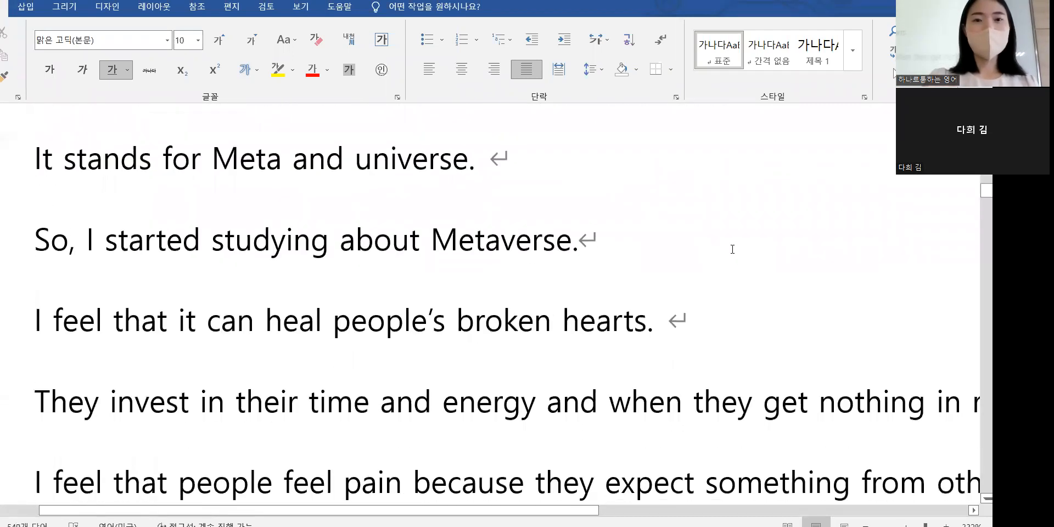
scroll(down, 3)
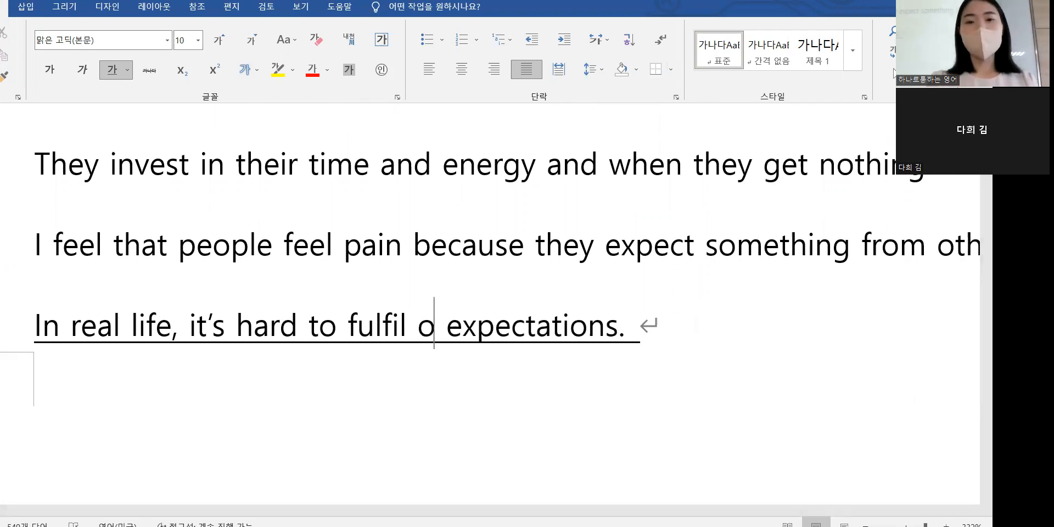
text(ne's)
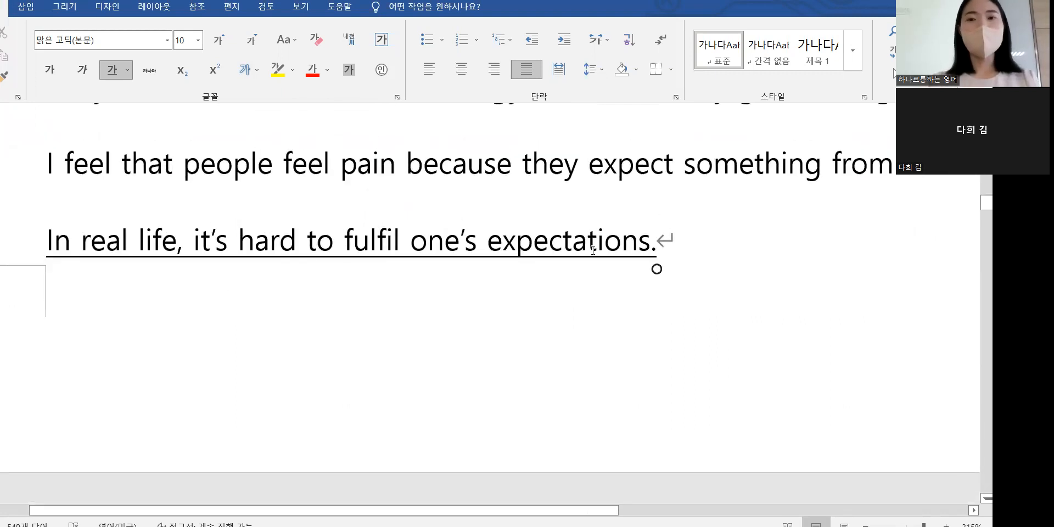
mouse_move(649, 257)
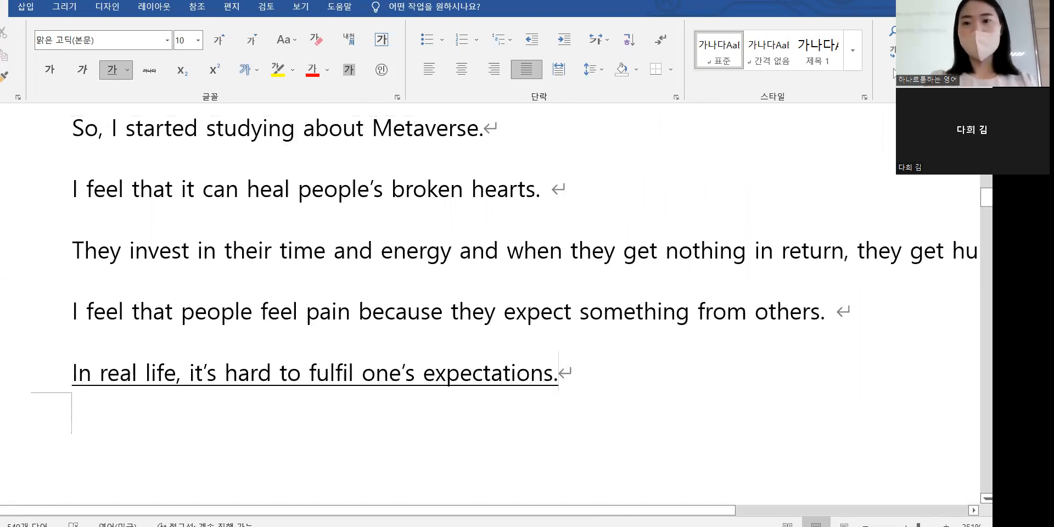
mouse_move(64, 269)
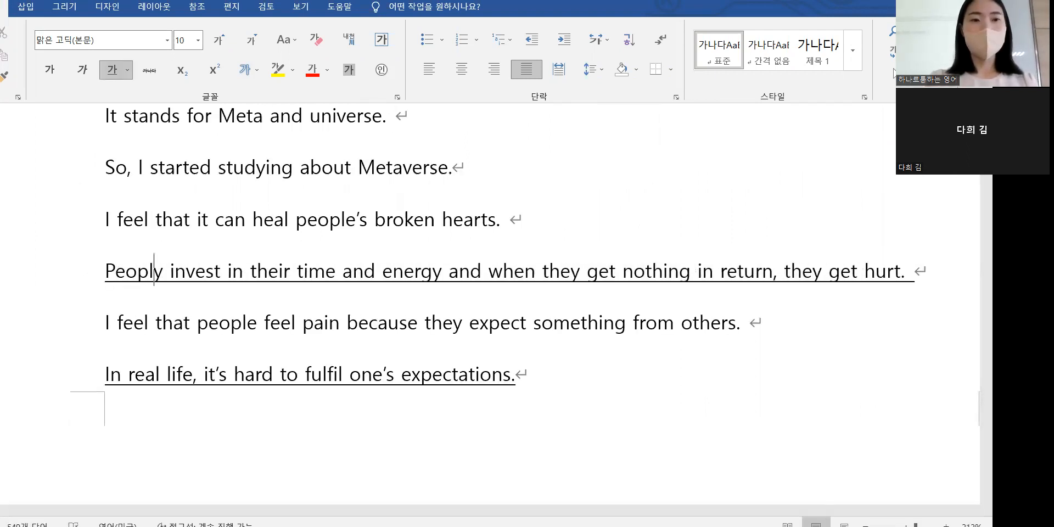
Fix "Peoply" to "People", drop "in" before "their time" and the trailing space after "hurt.".
scroll(down, 3)
text(e)
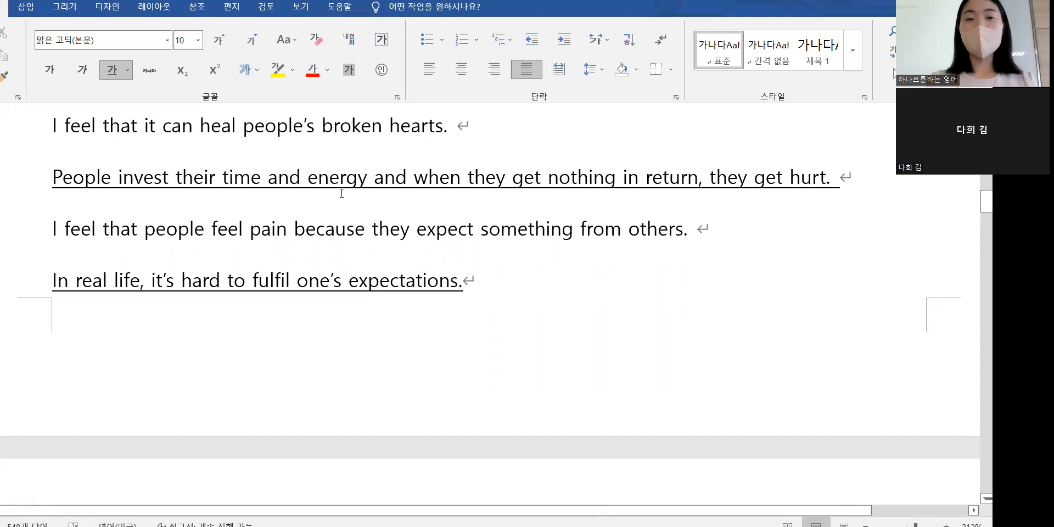
click(370, 177)
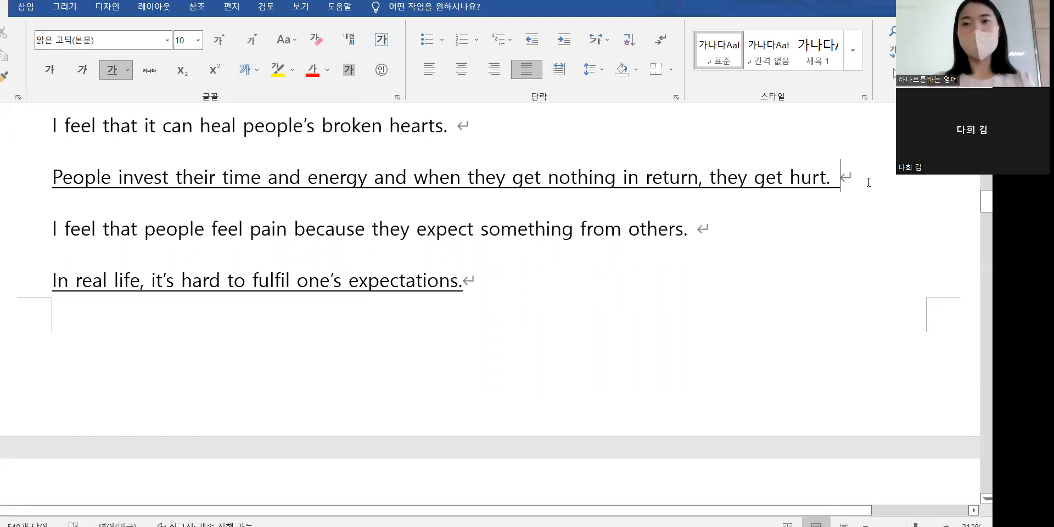
scroll(down, 3)
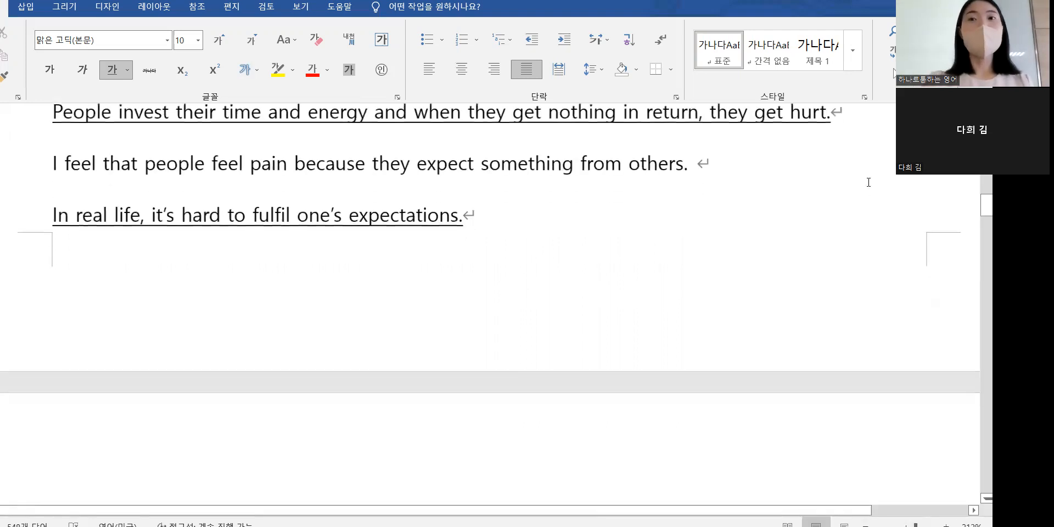
scroll(down, 3)
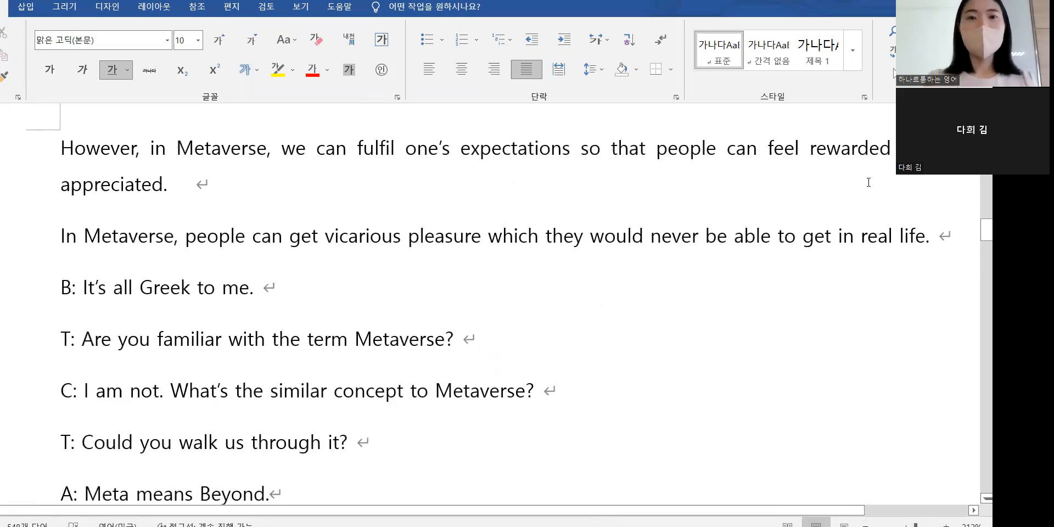
mouse_move(654, 147)
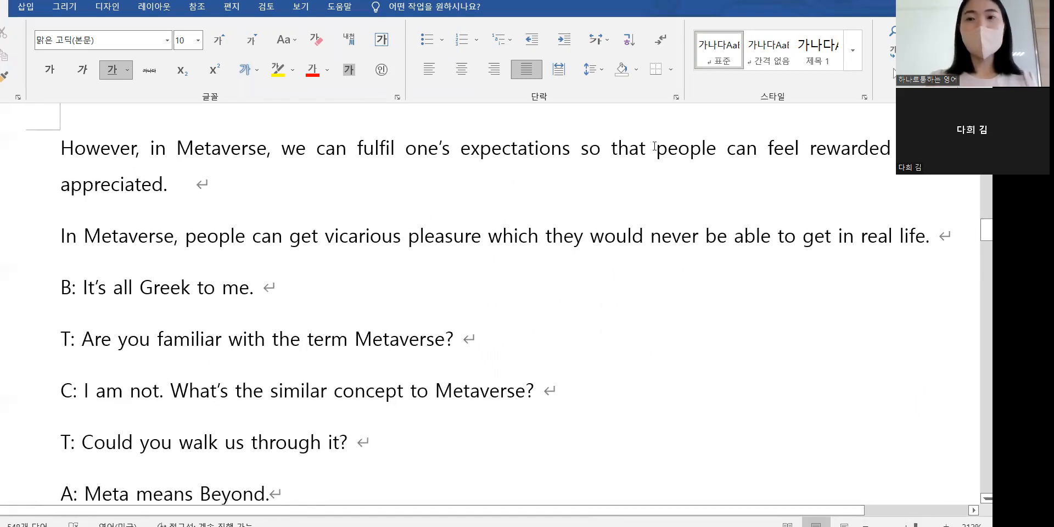
Underline "in Metaverse ... appreciated" and change "one's expectations" to "our expectations.".
drag(657, 147, 167, 185)
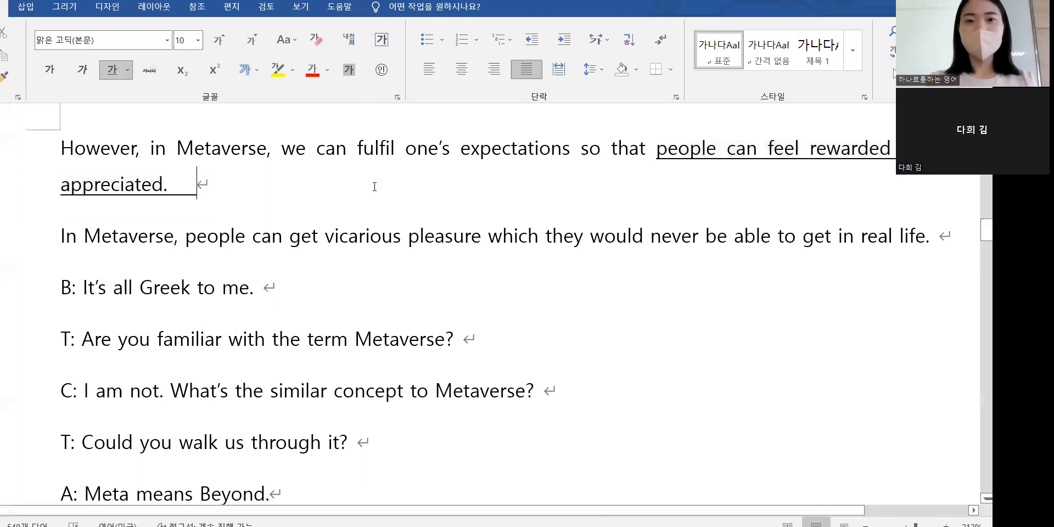
drag(61, 147, 178, 185)
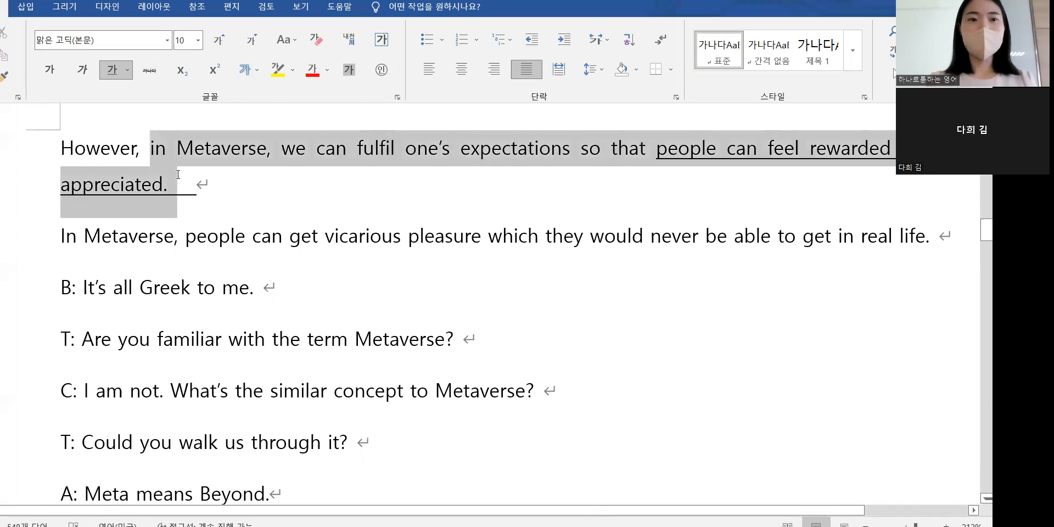
click(435, 171)
text(ur)
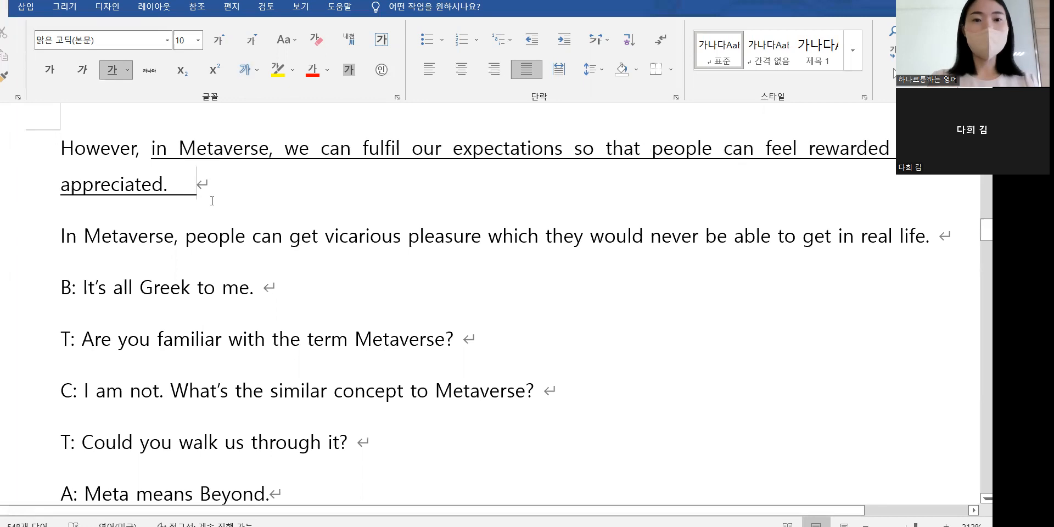
scroll(down, 3)
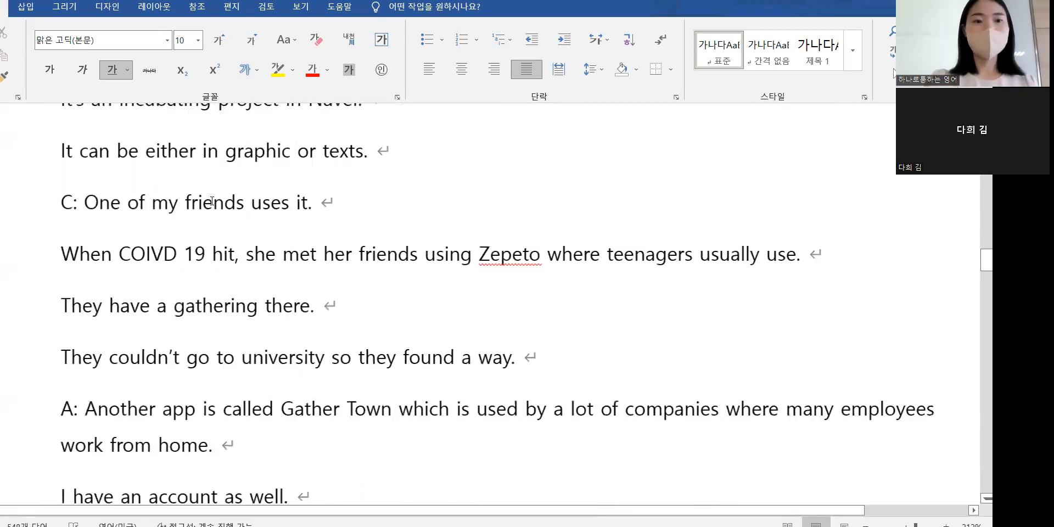
Replace "can be" with "is" in "It is a favorite hangout spot for young people.".
scroll(down, 3)
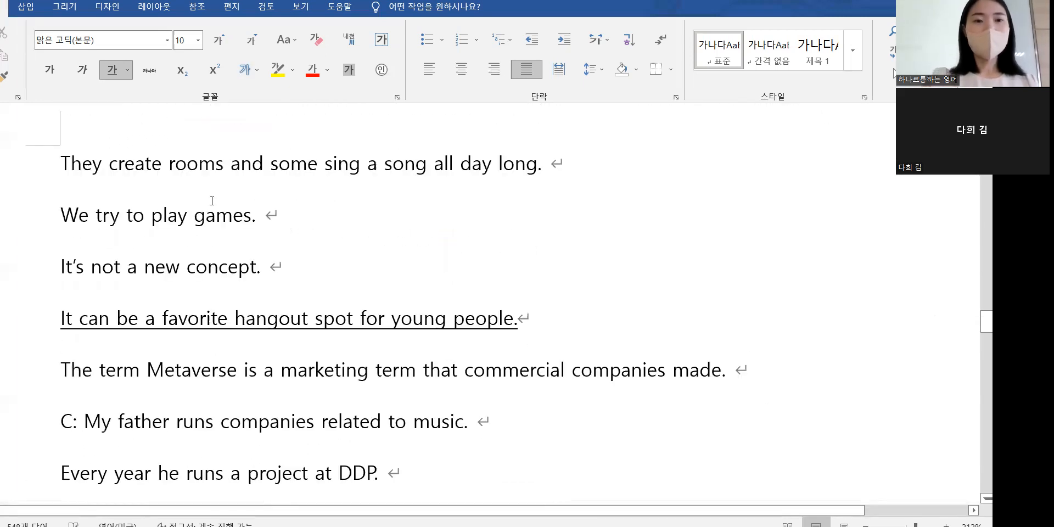
scroll(down, 3)
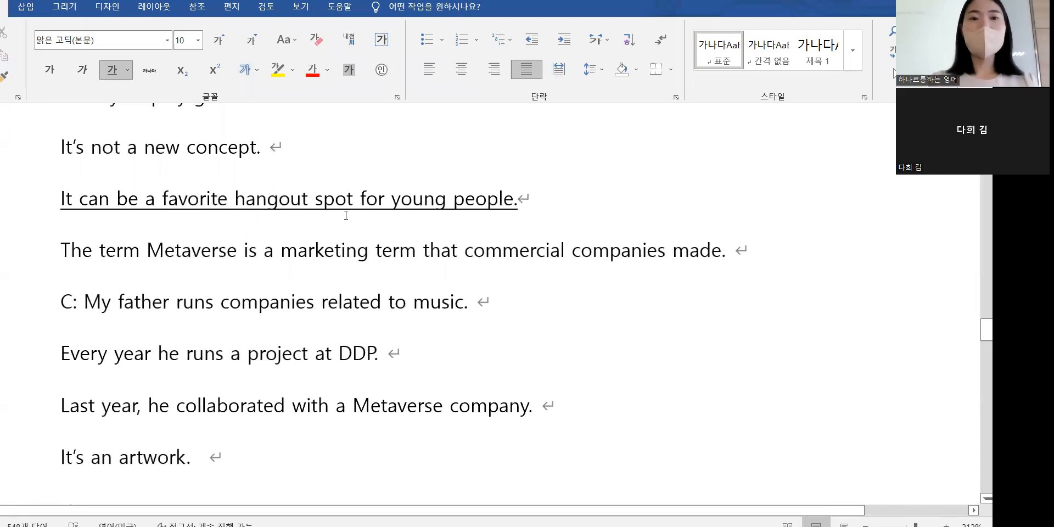
mouse_move(373, 214)
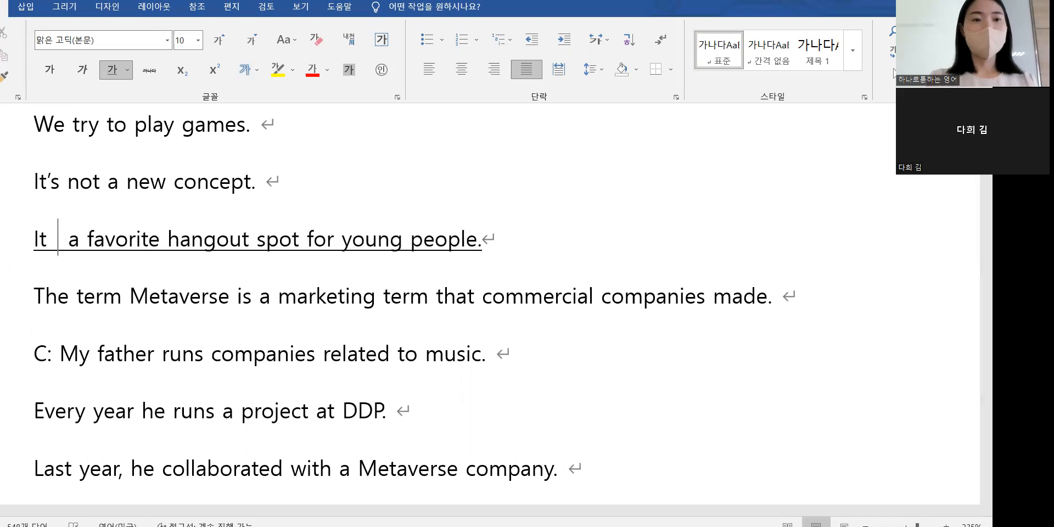
text(is)
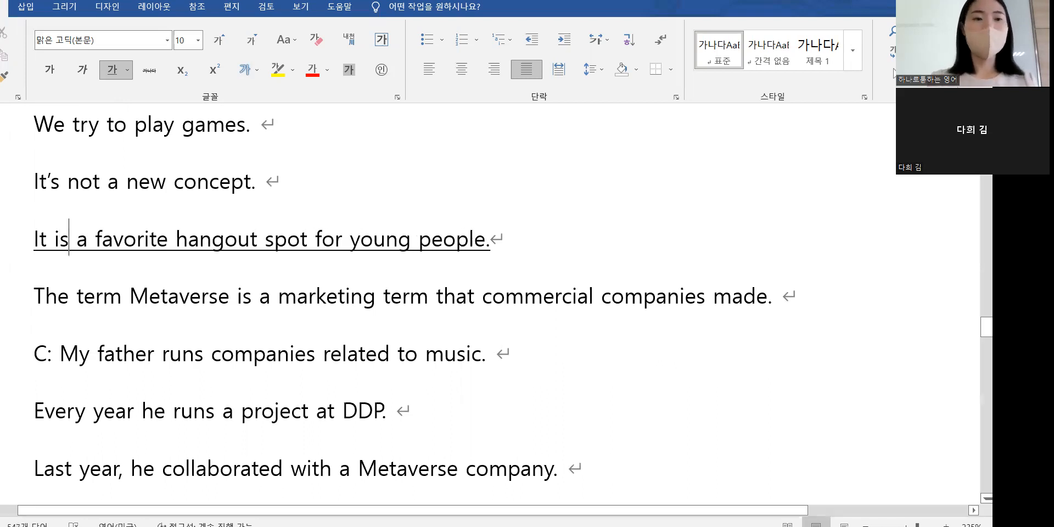
scroll(down, 3)
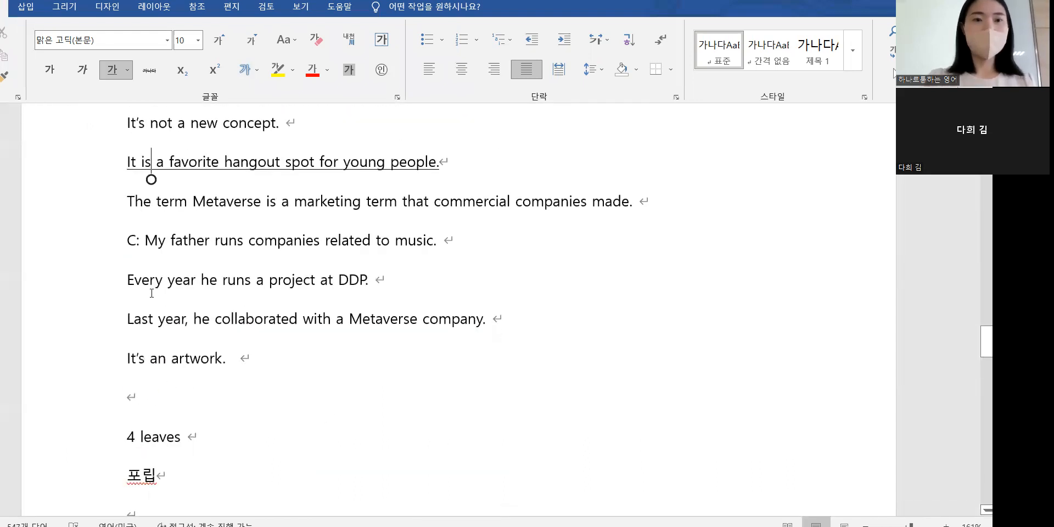
Extend "He finally came to his senses" with "and got a job.".
scroll(down, 3)
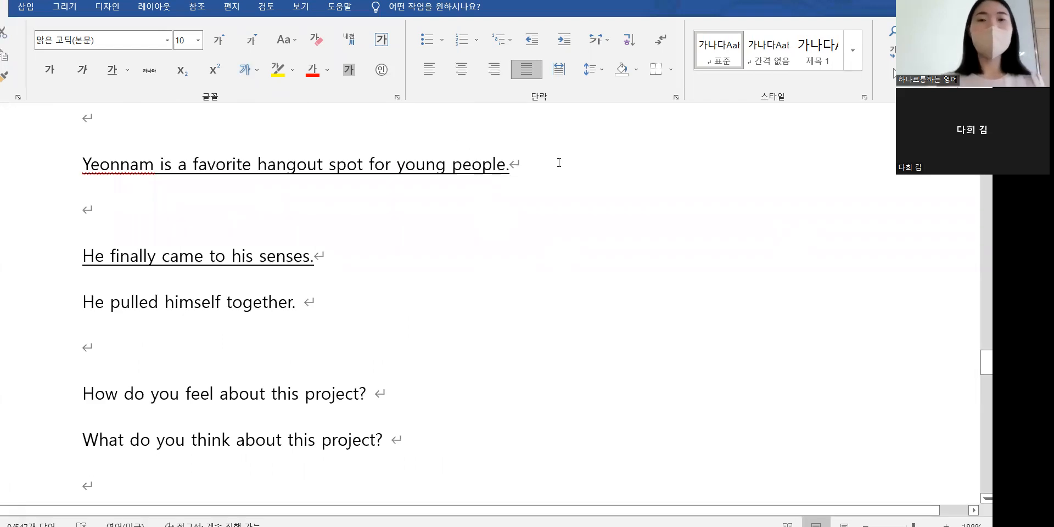
scroll(down, 3)
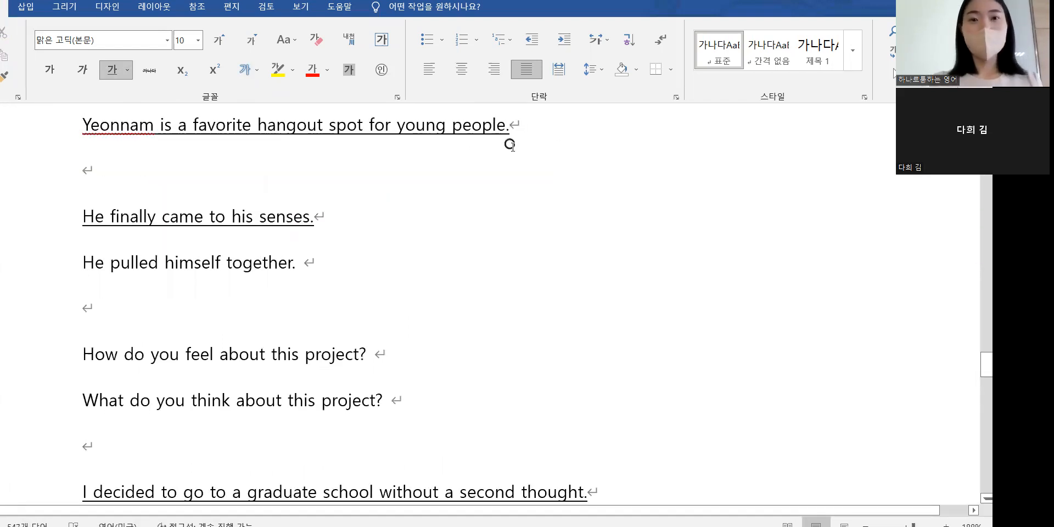
click(509, 125)
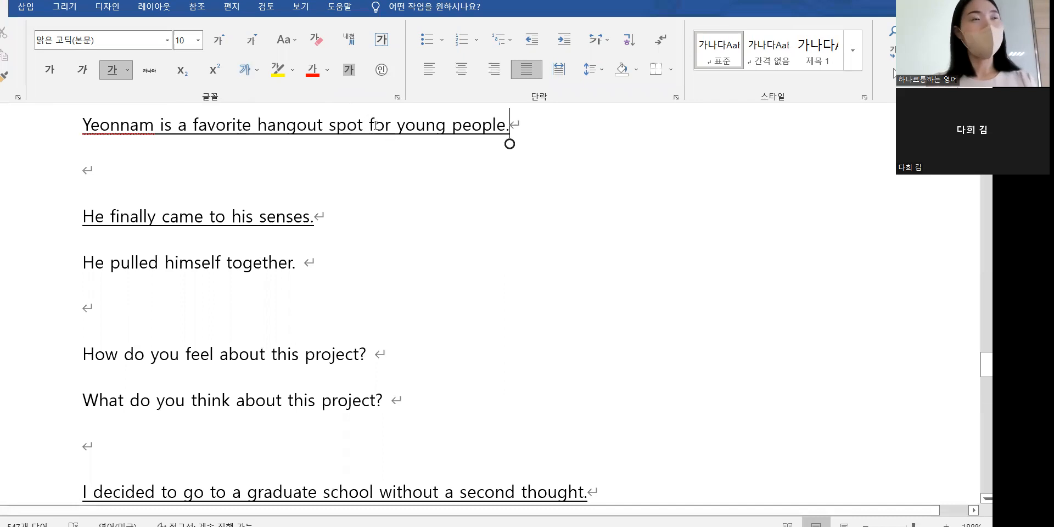
mouse_move(317, 146)
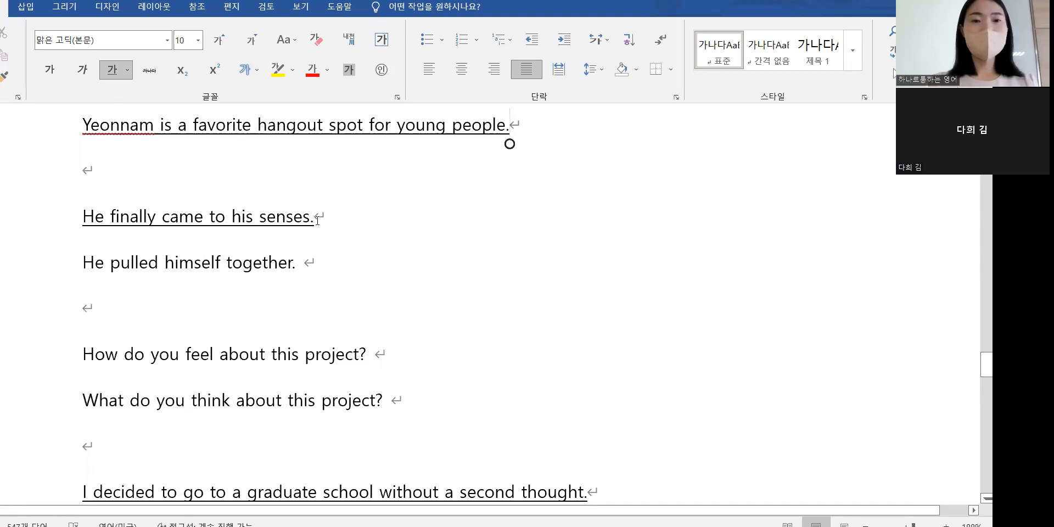
text(and g)
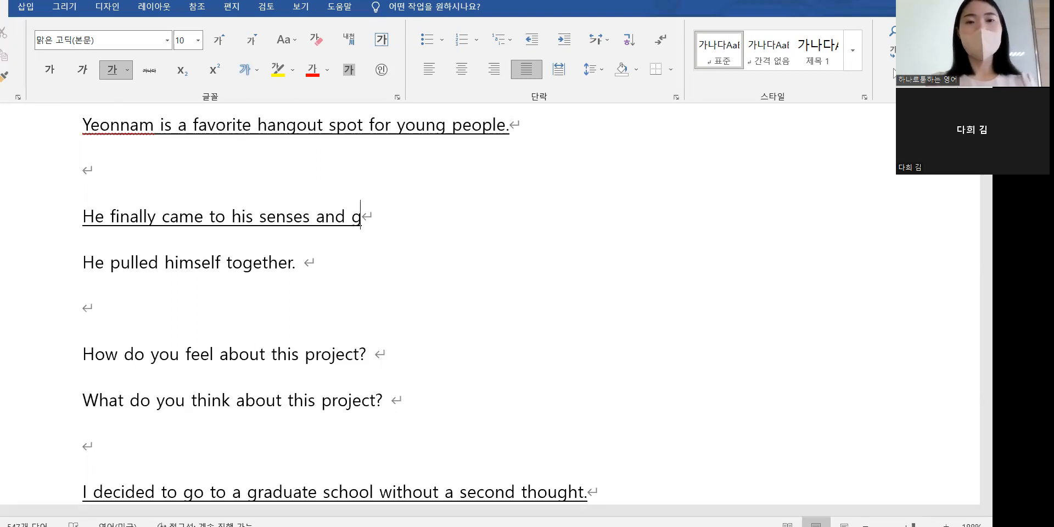
text(ot a job.)
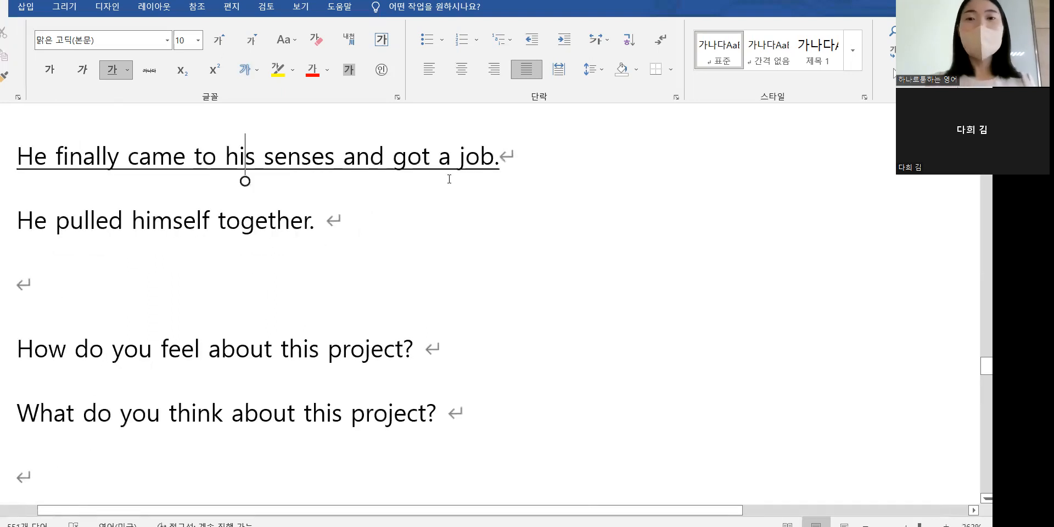
scroll(down, 3)
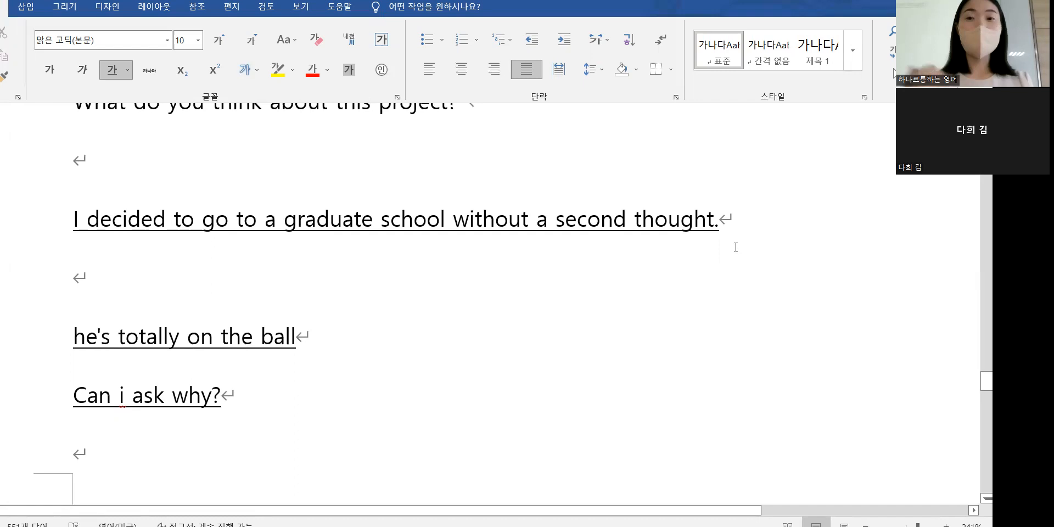
click(74, 277)
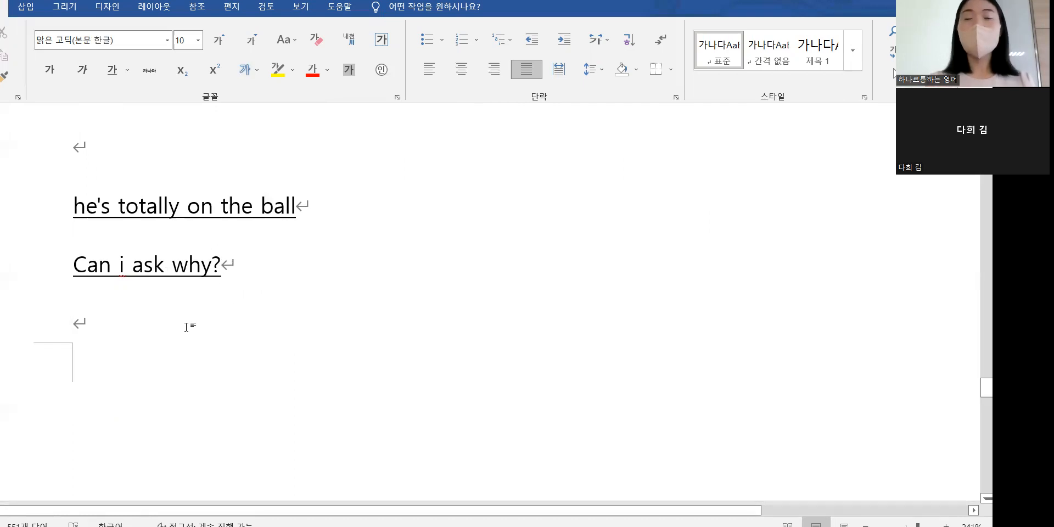
Add an "Expressions" heading with "I spent my weekend working at home." and the "came to his senses and got a job" sentence.
text(Exp)
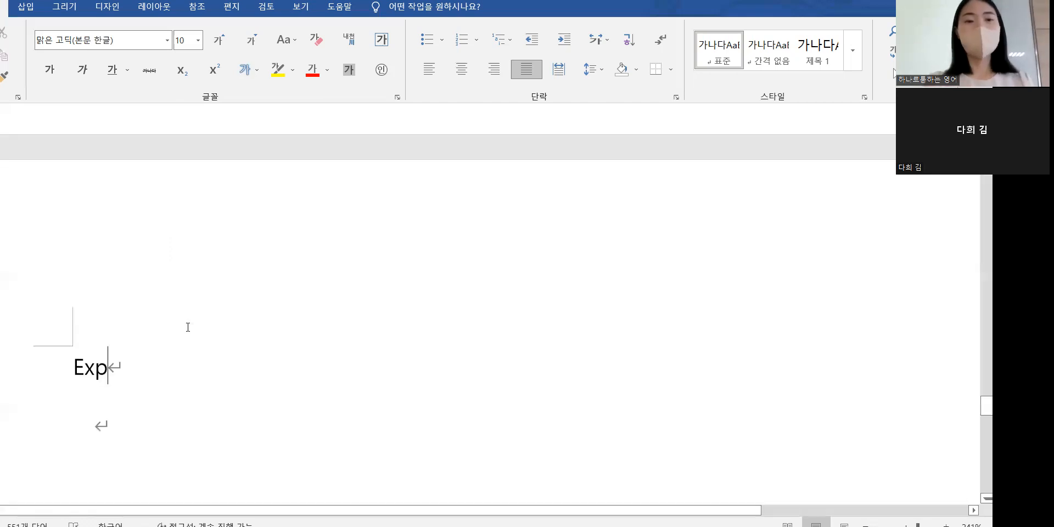
text(ressions)
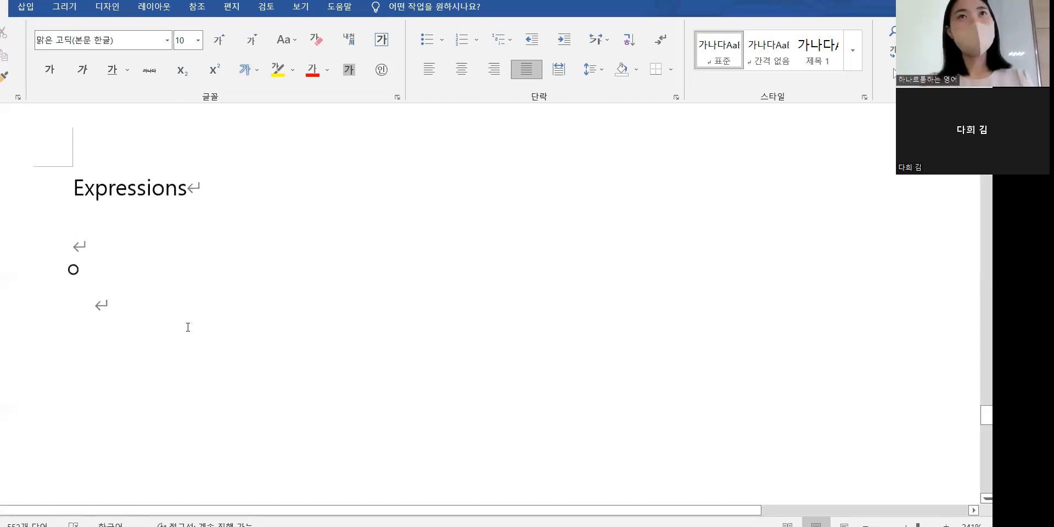
text(I spent)
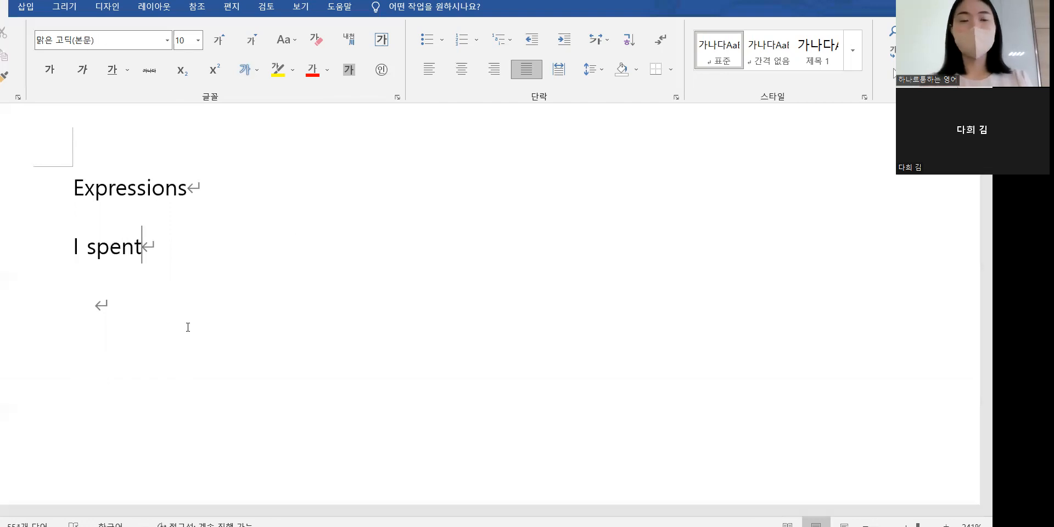
text(my weekend worki)
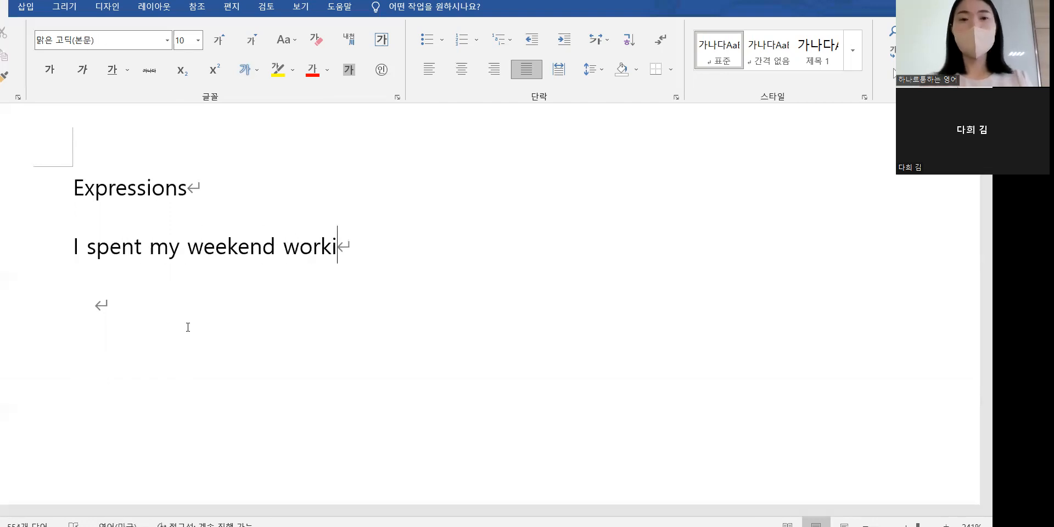
text(ng at home.)
text(He came t)
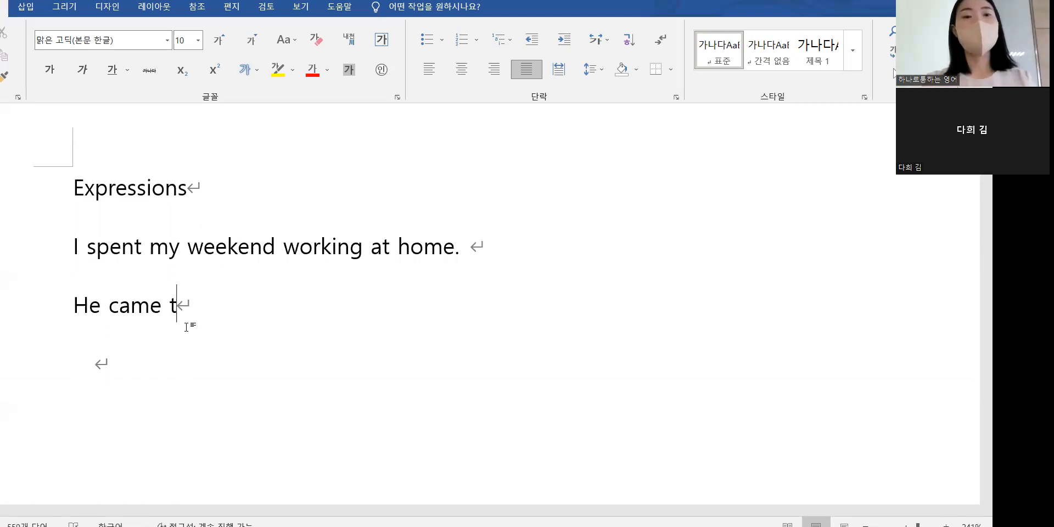
text(o his senses and)
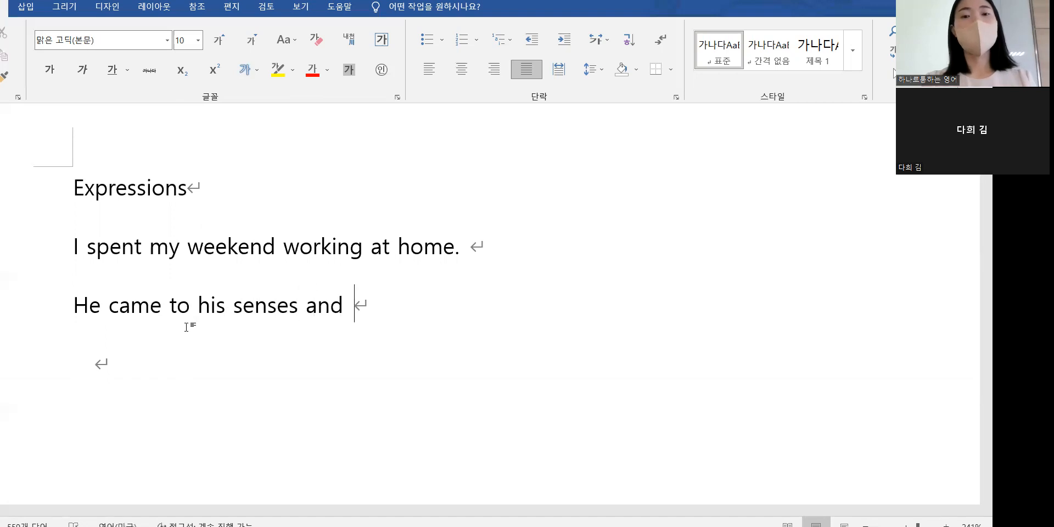
text(got a job.)
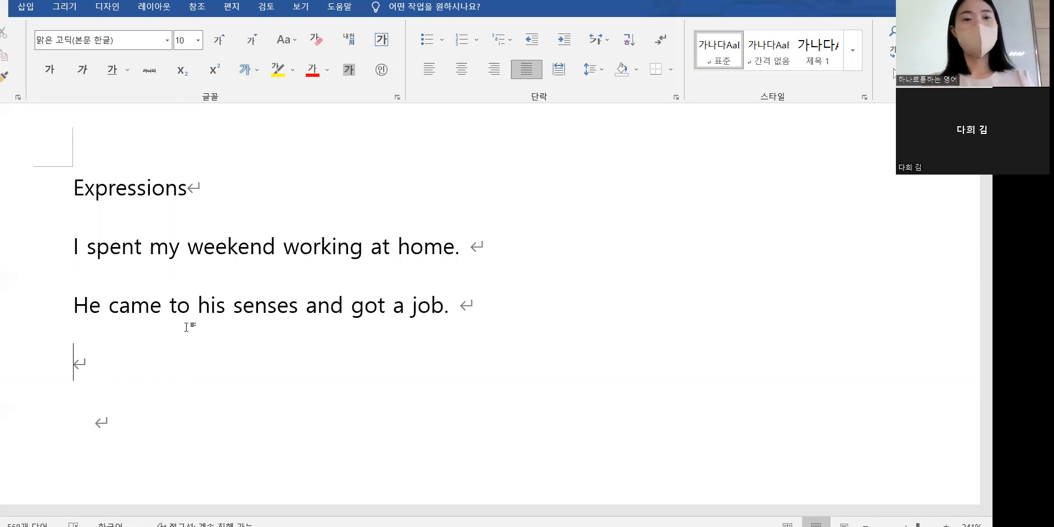
Add "Can I ask why?" and "I decided to go to a graudate school without a second thought.".
text(Can I as)
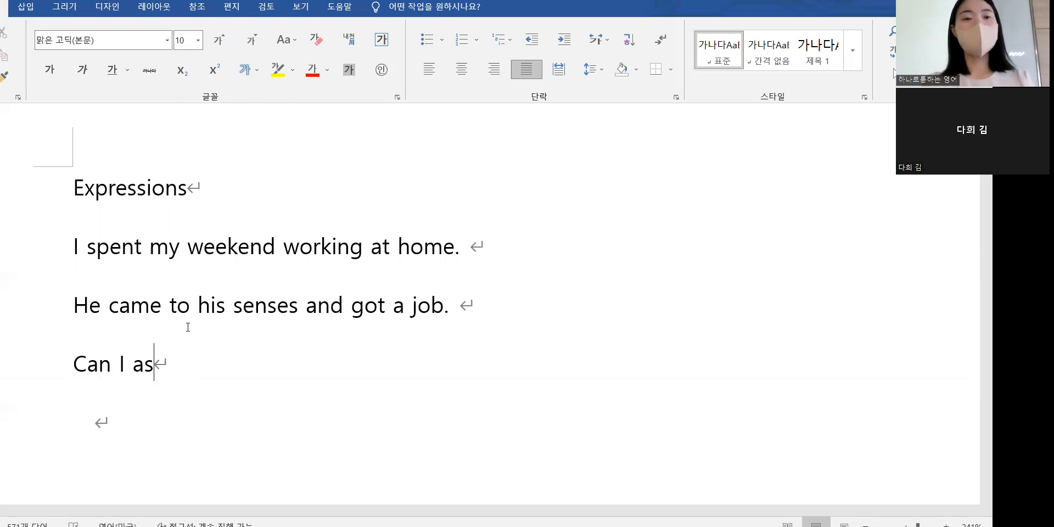
text(k sh)
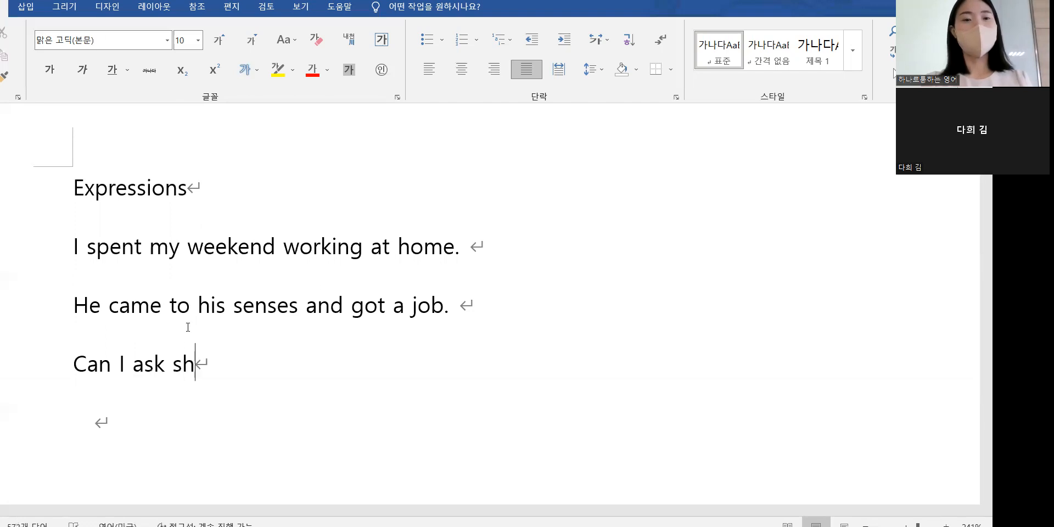
text(why?)
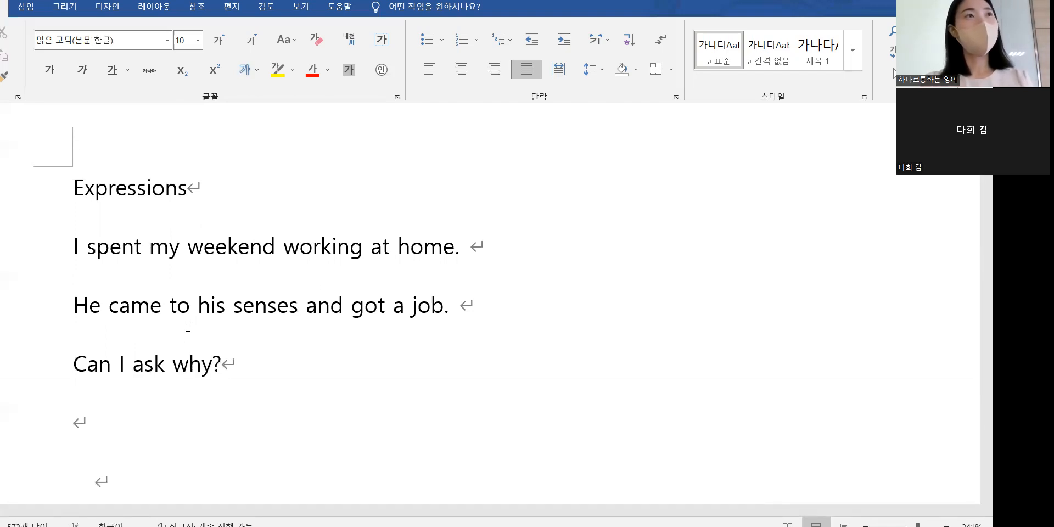
text(I decided to)
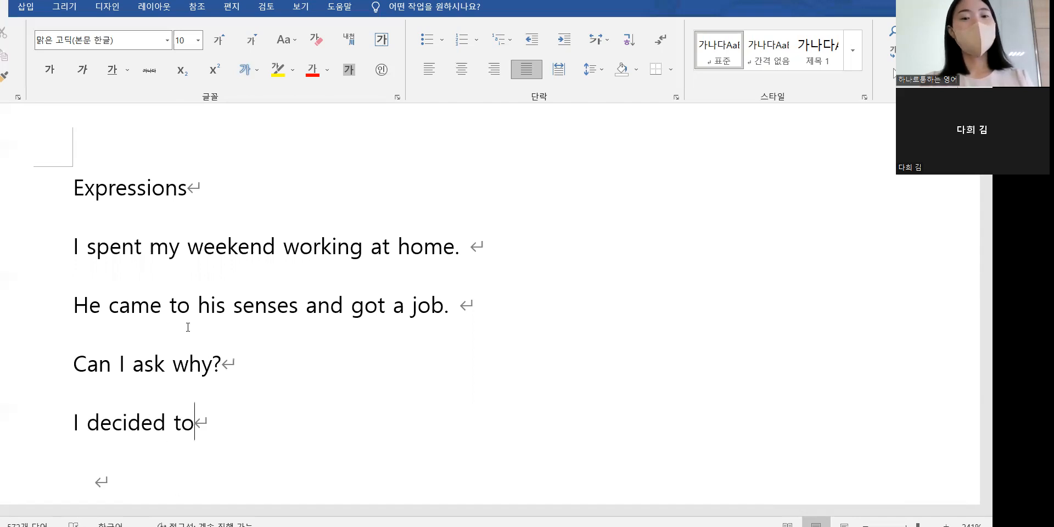
text(go to a graudat)
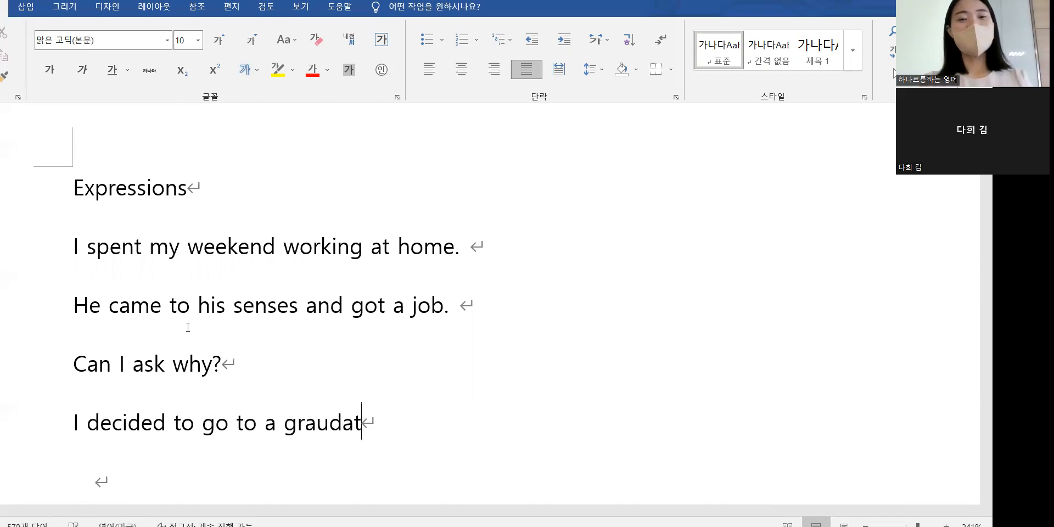
text(e school without)
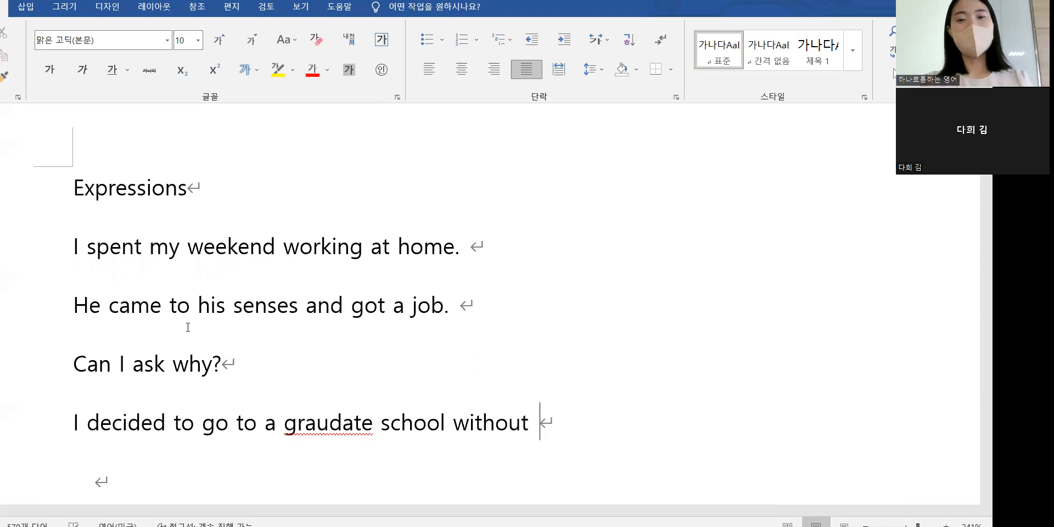
text(a second thou)
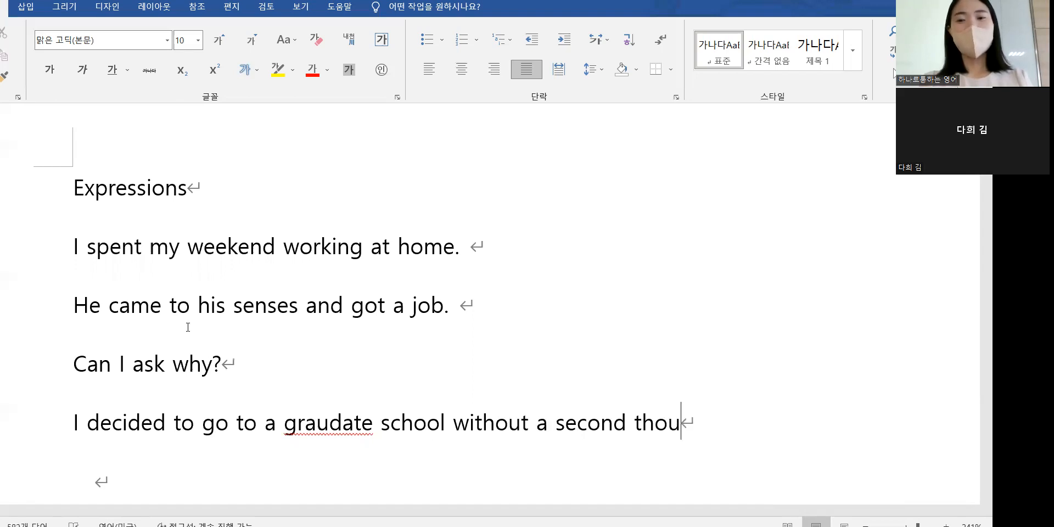
text(ght.)
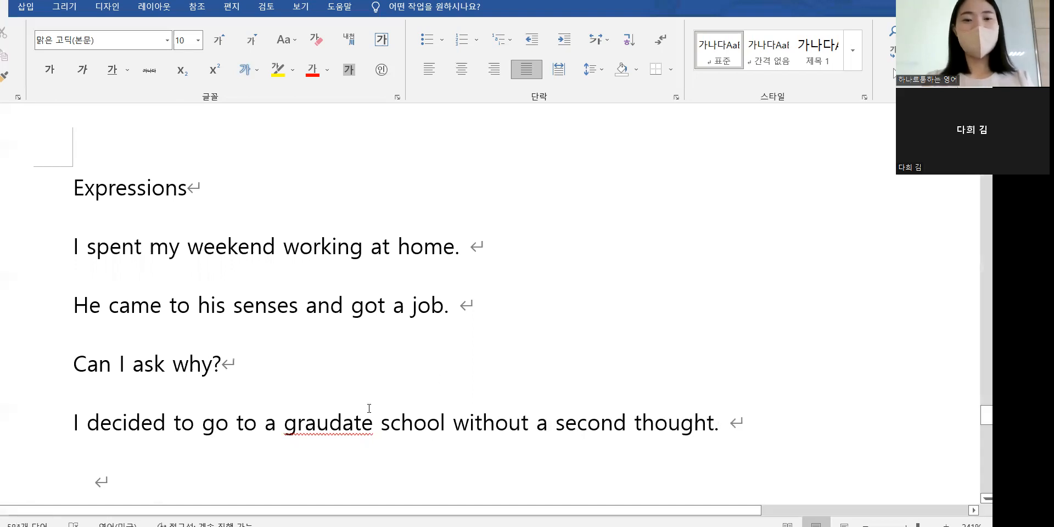